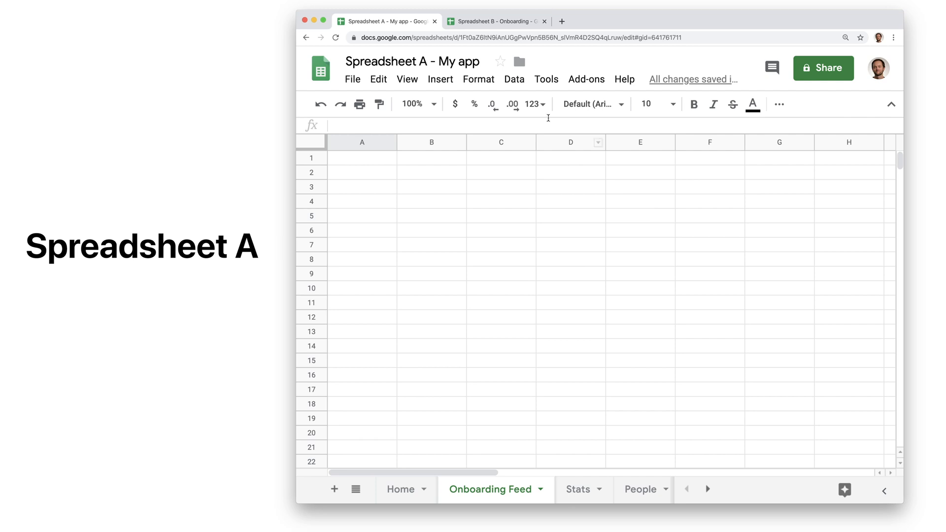
Step: After checking Spreadsheet B's source data, type =importrange( into Onboarding Feed cell A1
click(494, 21)
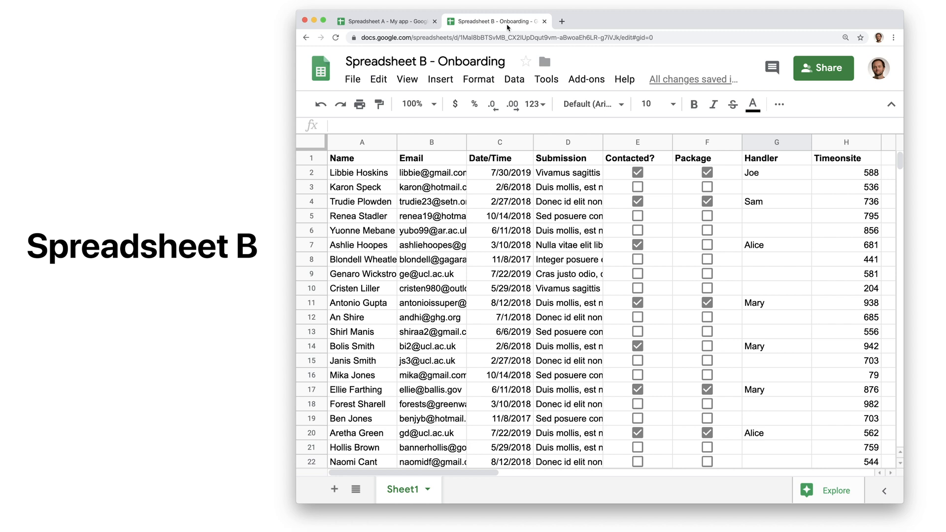
click(385, 22)
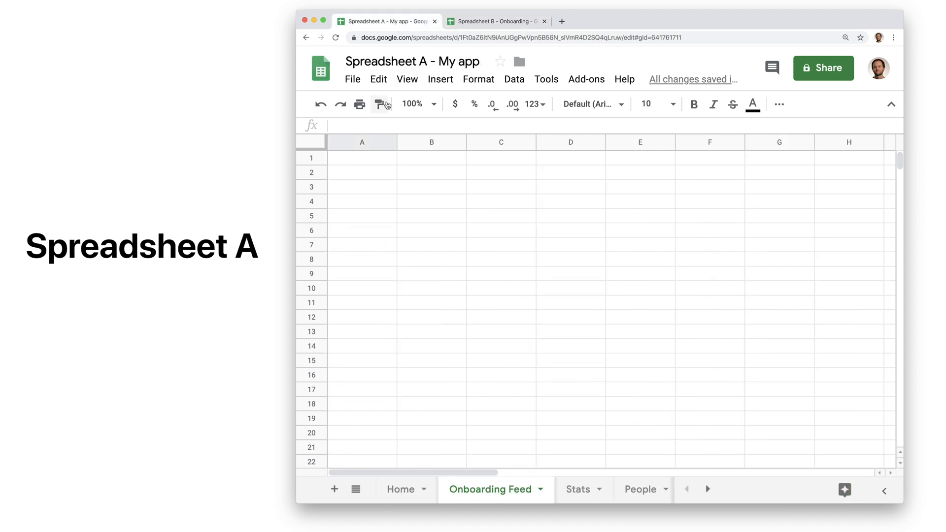
text(=)
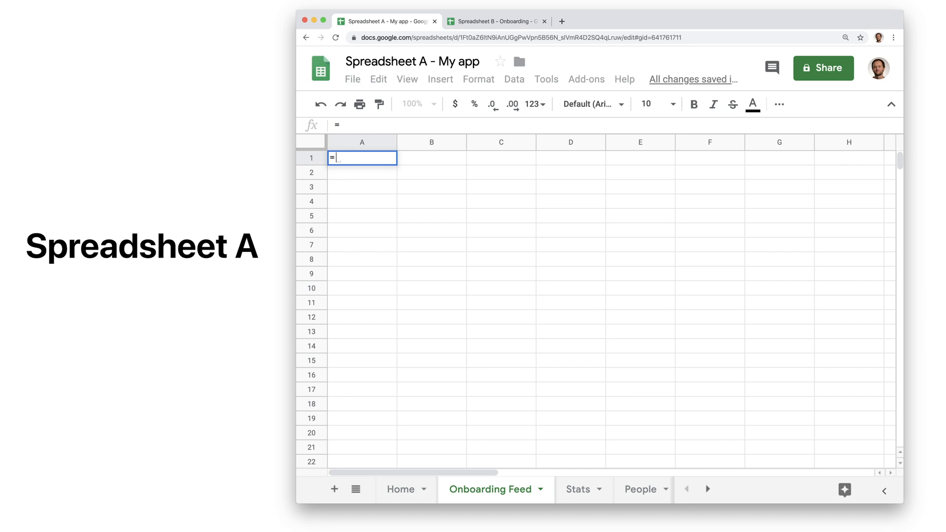
text(importrange)
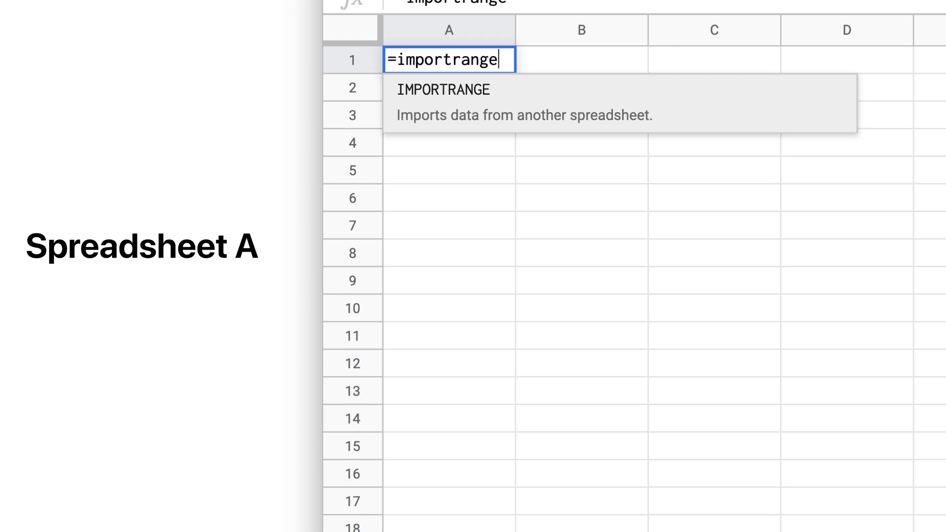
text(()
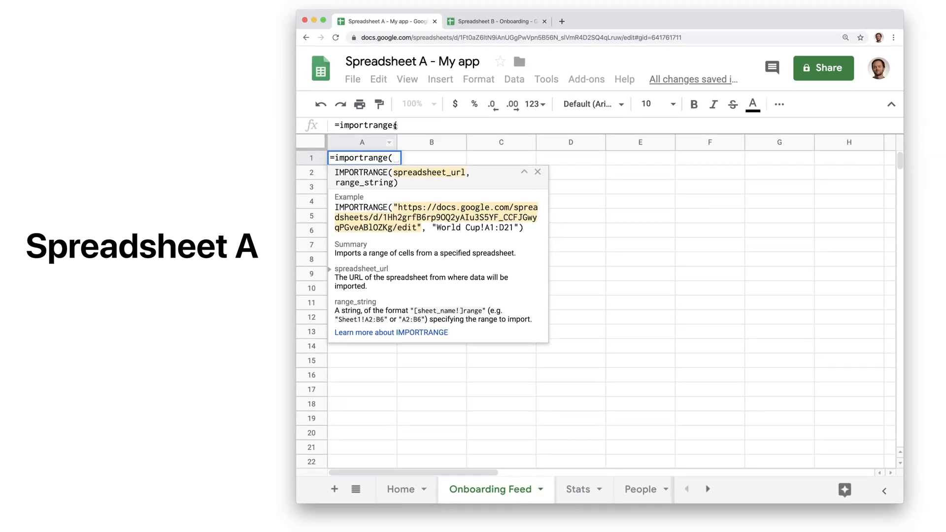
Step: Paste Spreadsheet B's quoted URL as the first argument, then a comma and opening quote
click(495, 21)
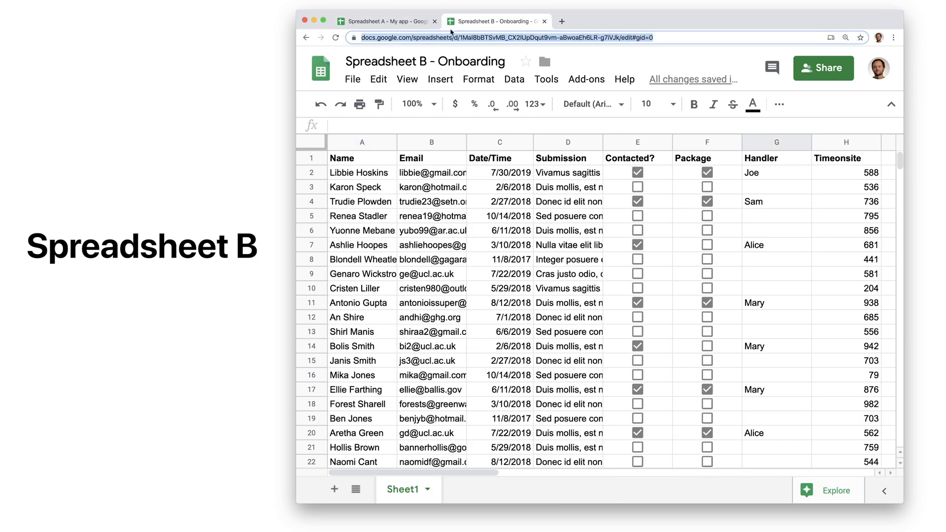
click(384, 20)
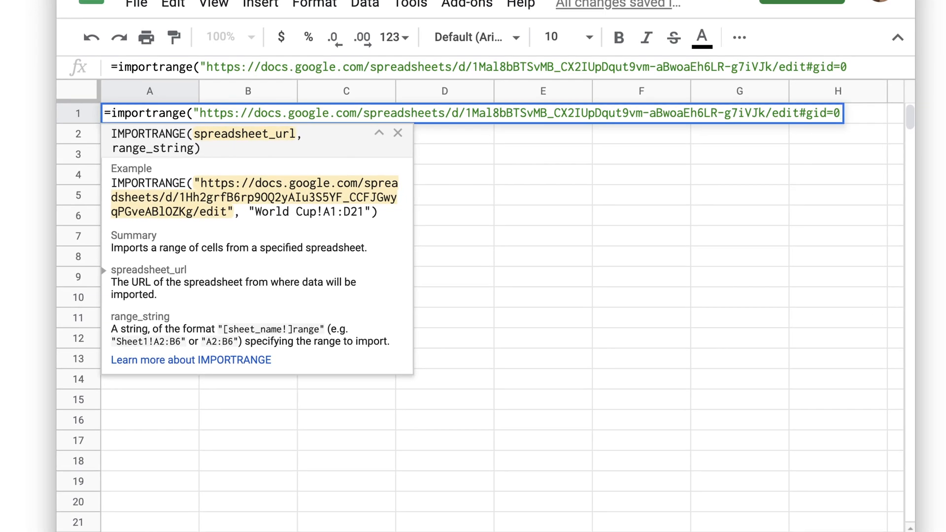
text(,)
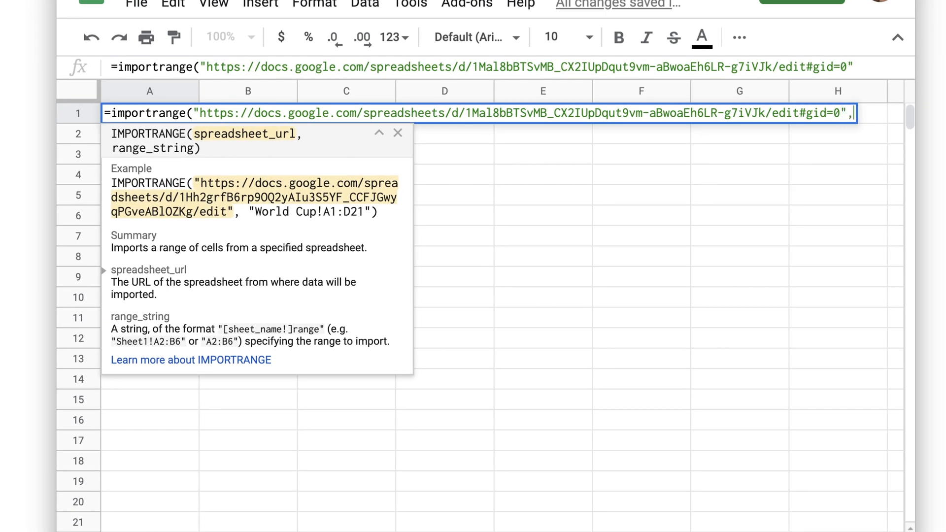
text("Sh)
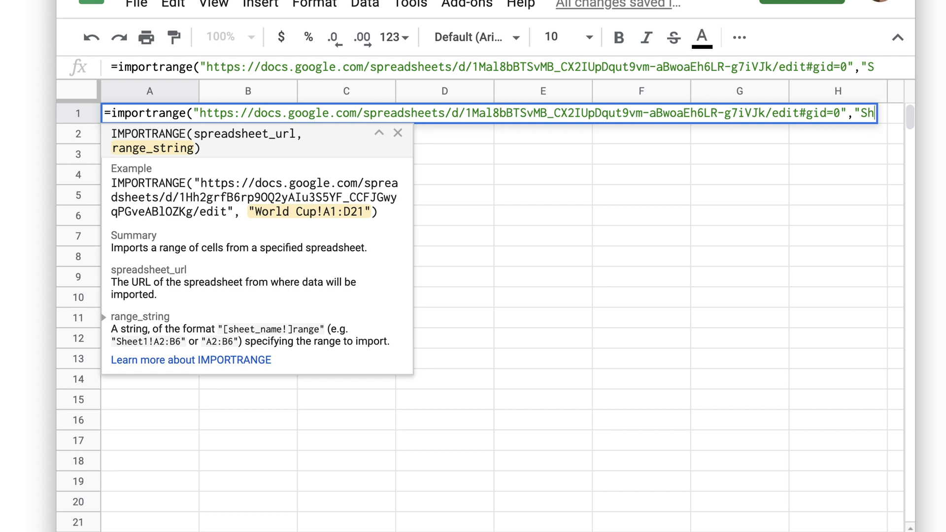
Step: Finish the formula with the range "Sheet1!A1:D" to import Name, Email, Date/Time and Submission
text(eet1!)
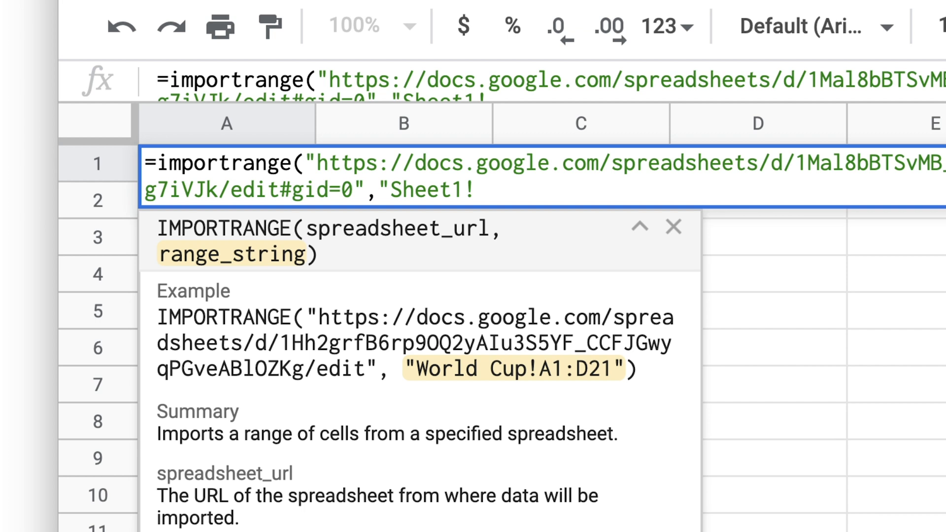
text(A)
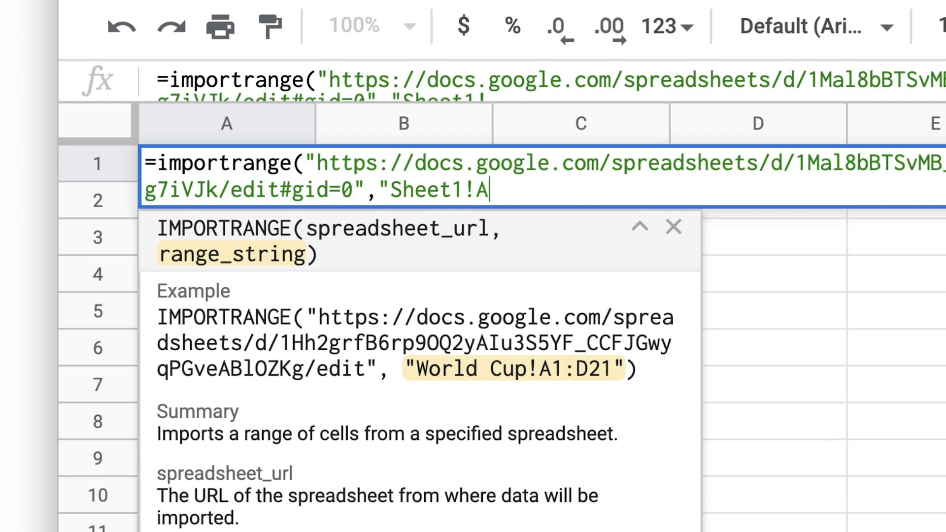
text(1:D)
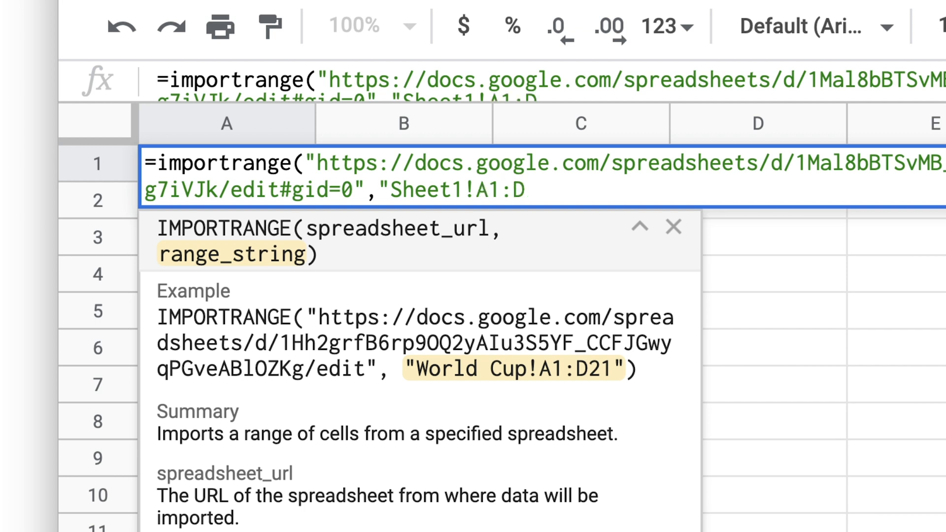
text(")
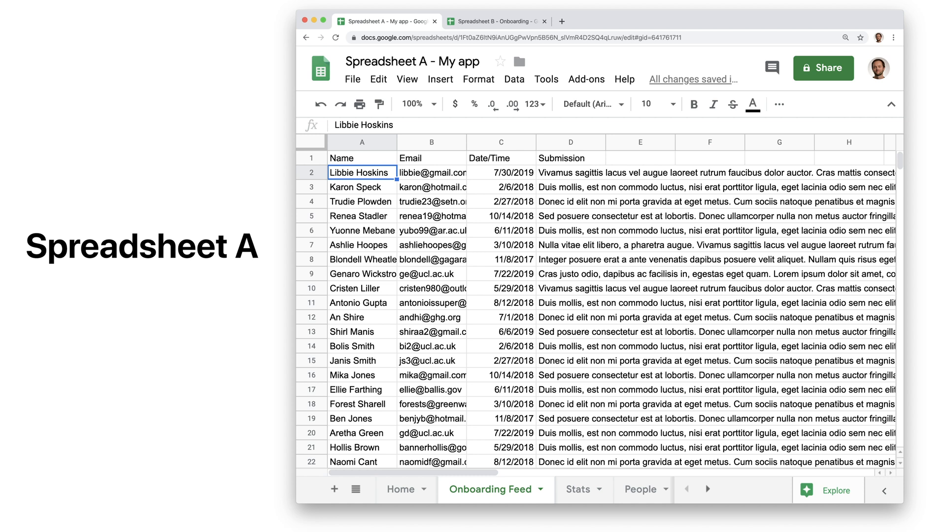
click(361, 158)
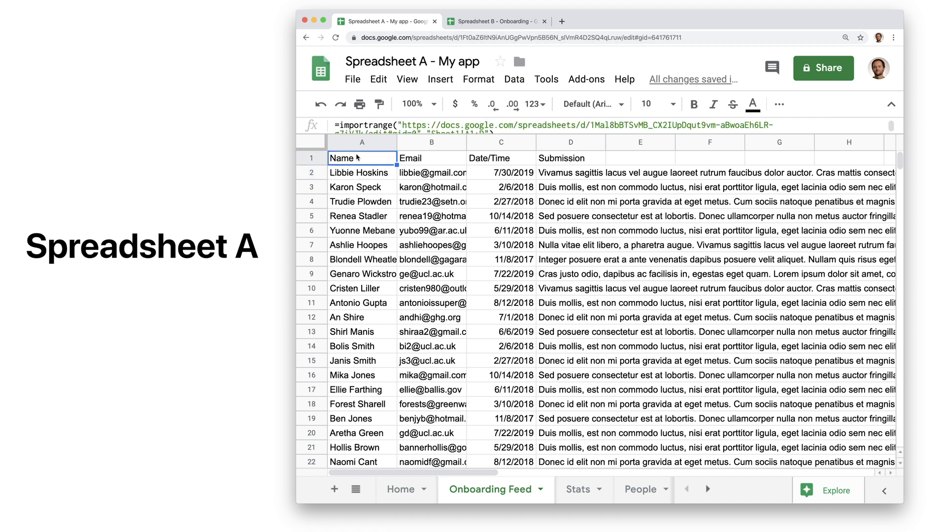
text(asdf)
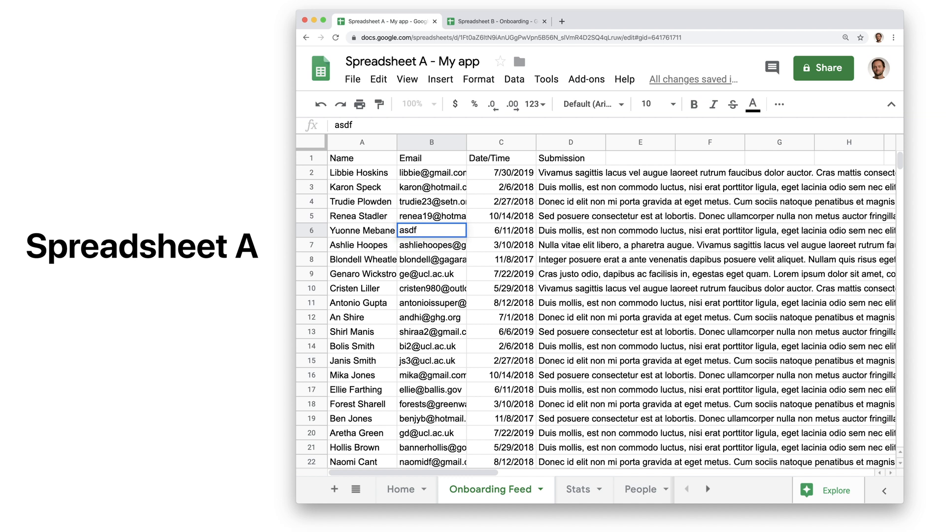
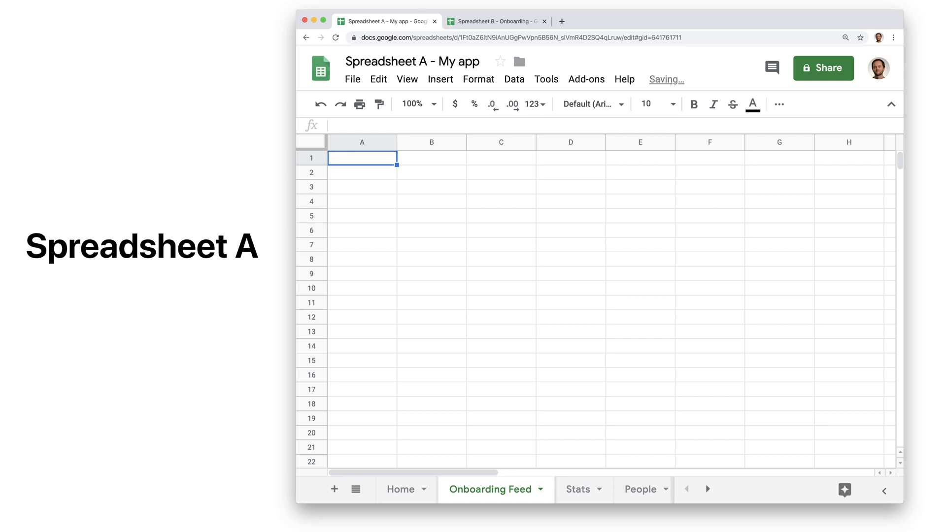
click(494, 22)
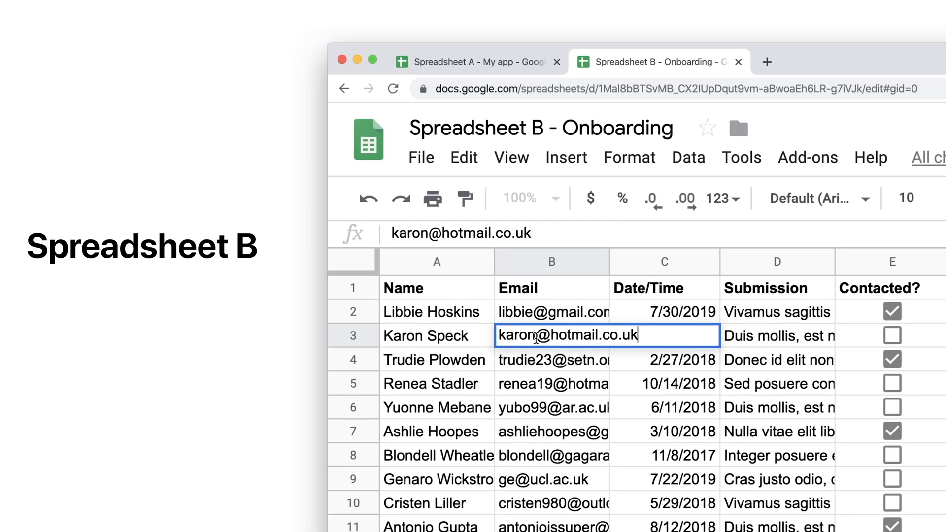
click(551, 384)
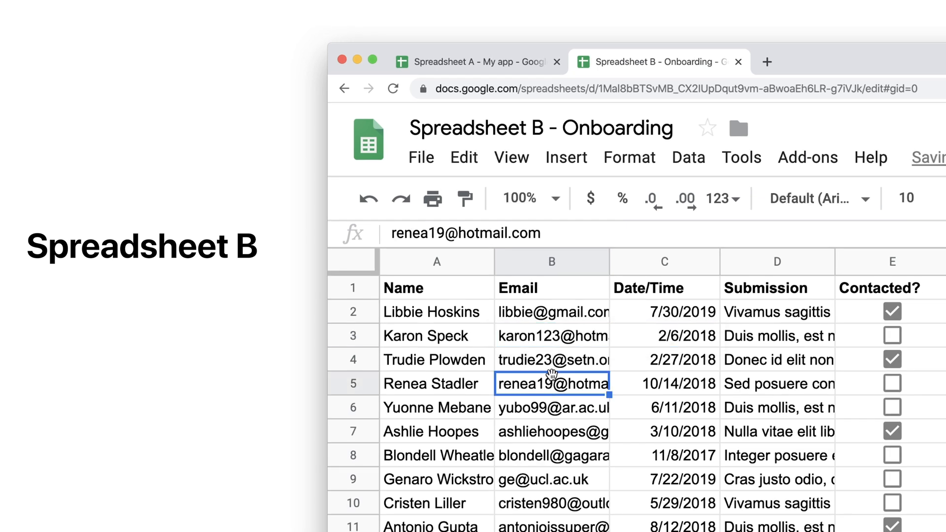
click(477, 61)
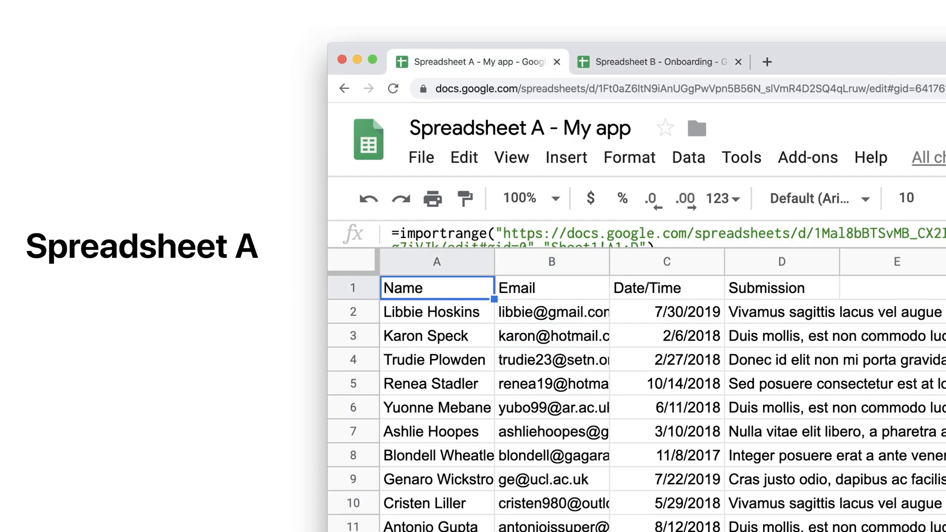